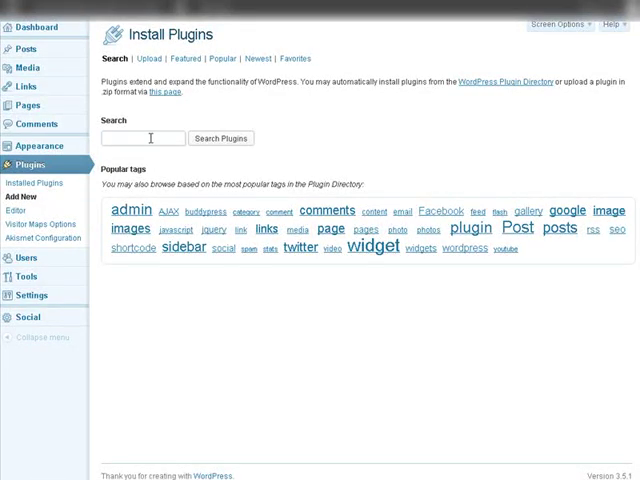
# Step: Search the plugin directory for 'duplicator', then install and activate the Duplicator plugin
pyautogui.write('duplicator')
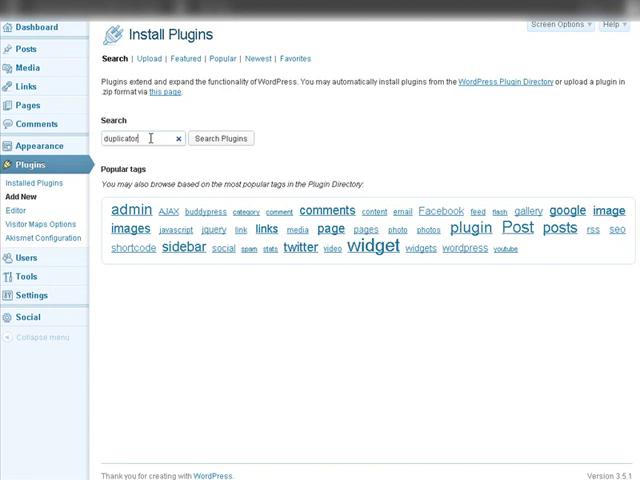
pyautogui.click(220, 138)
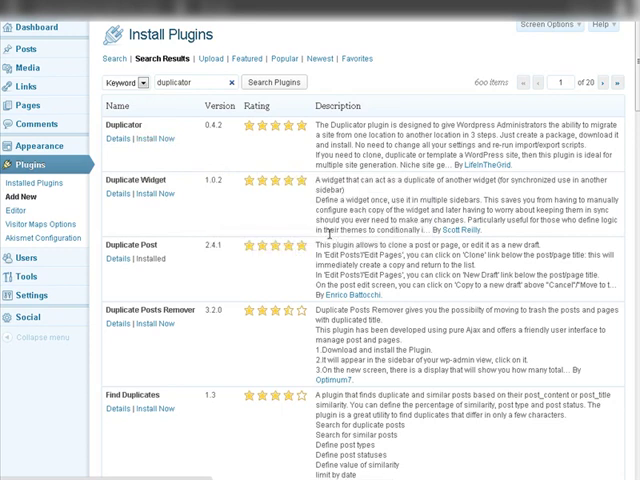
pyautogui.click(162, 138)
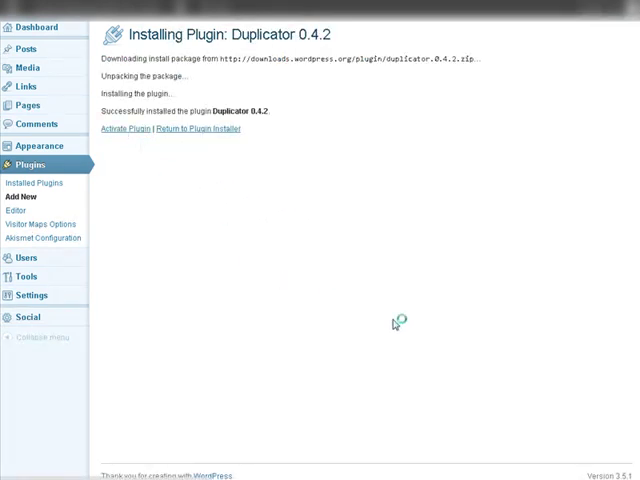
pyautogui.click(128, 128)
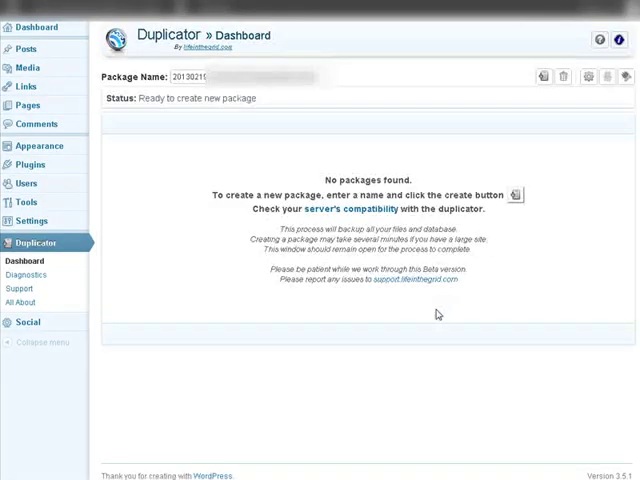
pyautogui.moveTo(148, 100)
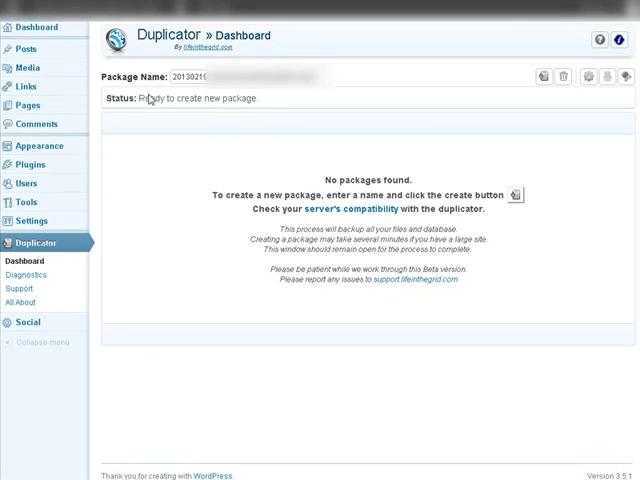
pyautogui.moveTo(296, 144)
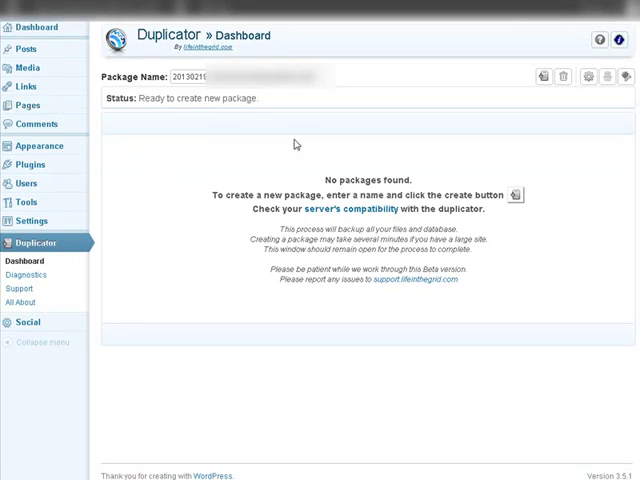
pyautogui.moveTo(264, 228)
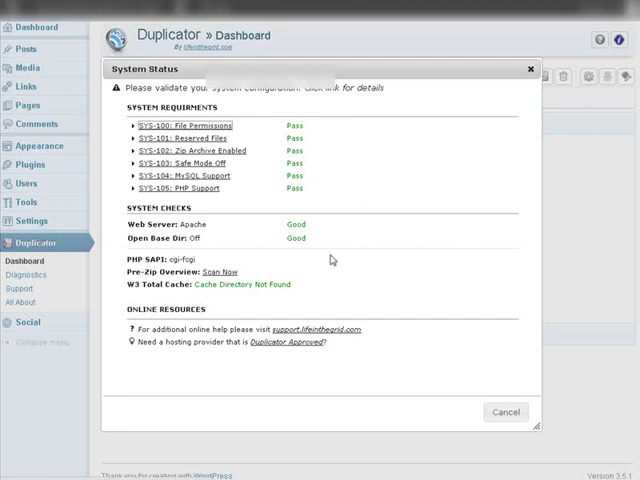
pyautogui.moveTo(378, 300)
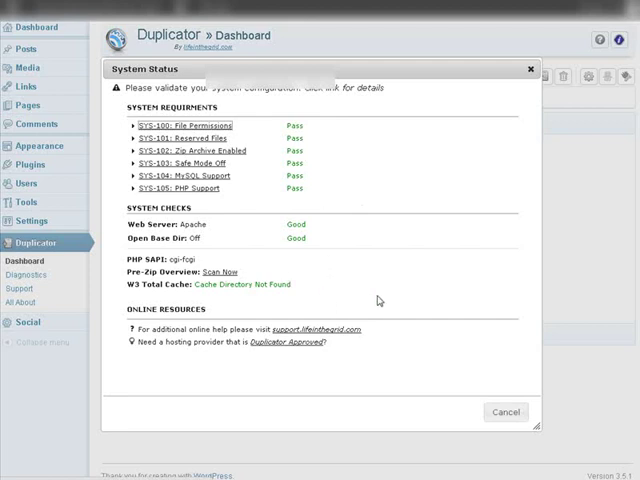
pyautogui.moveTo(576, 304)
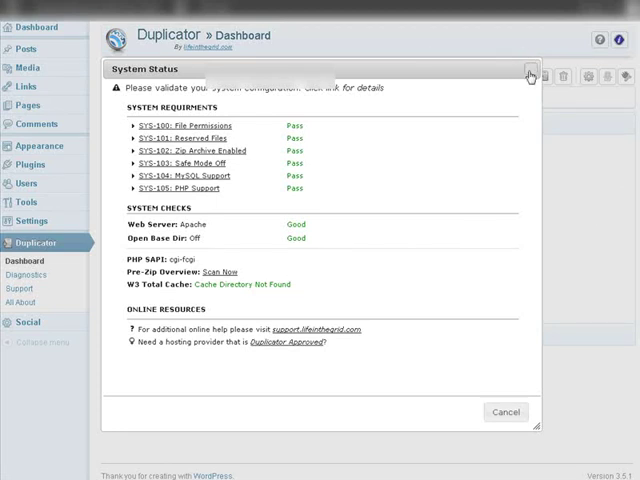
# Step: Close Duplicator's system status report after all requirements pass
pyautogui.click(528, 76)
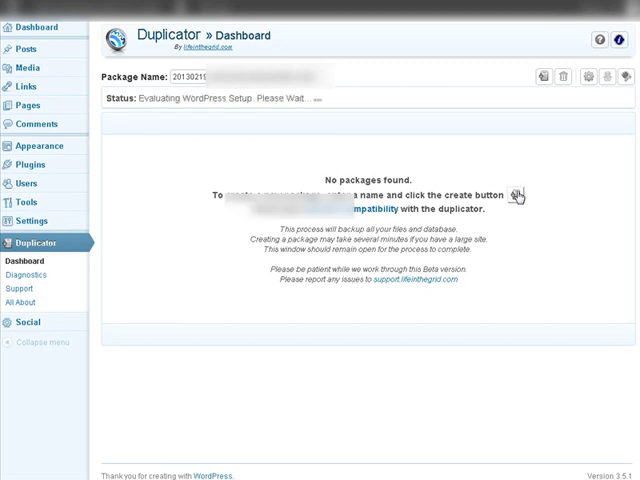
# Step: Start a new package, scan the site for size, and create the package set
pyautogui.click(516, 194)
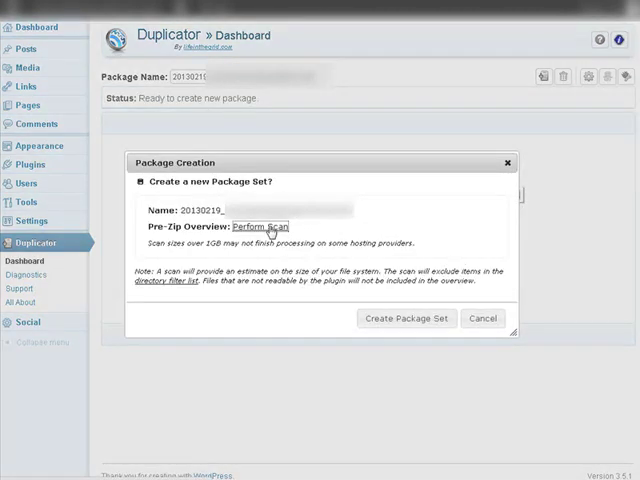
pyautogui.click(272, 224)
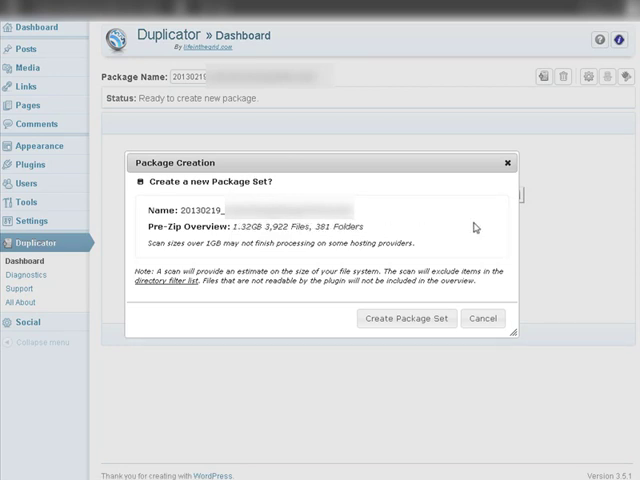
pyautogui.moveTo(238, 244)
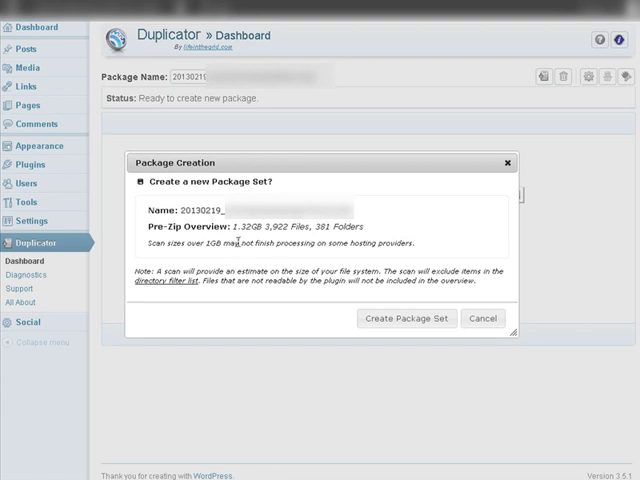
pyautogui.moveTo(388, 236)
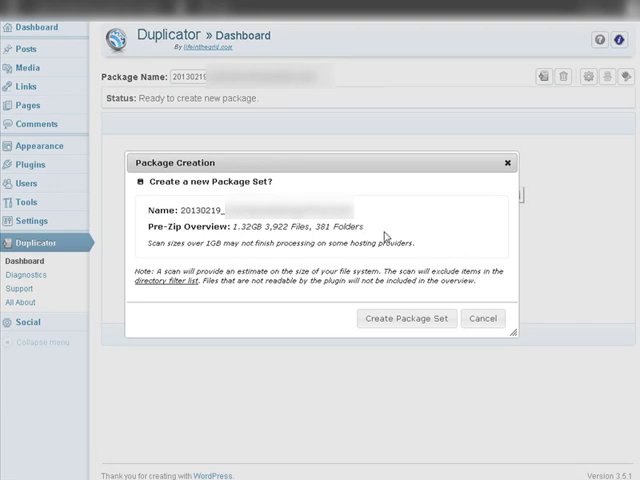
pyautogui.moveTo(448, 250)
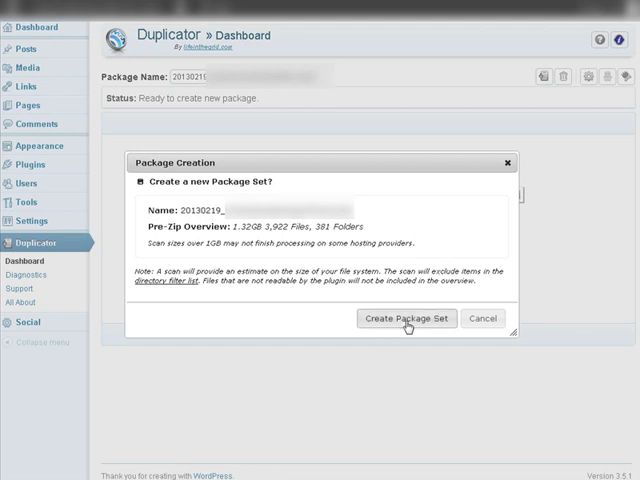
pyautogui.click(406, 318)
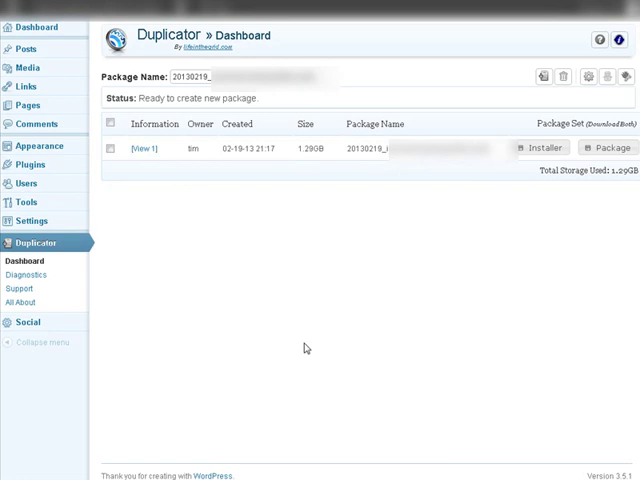
pyautogui.moveTo(424, 172)
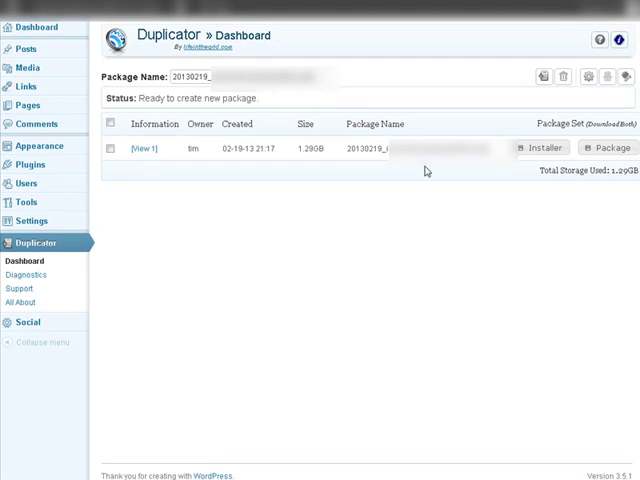
pyautogui.moveTo(604, 166)
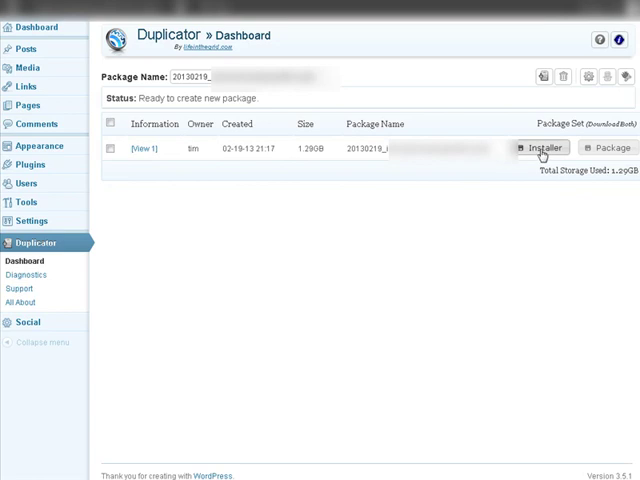
# Step: Download the package's installer file and its package zip archive
pyautogui.click(544, 148)
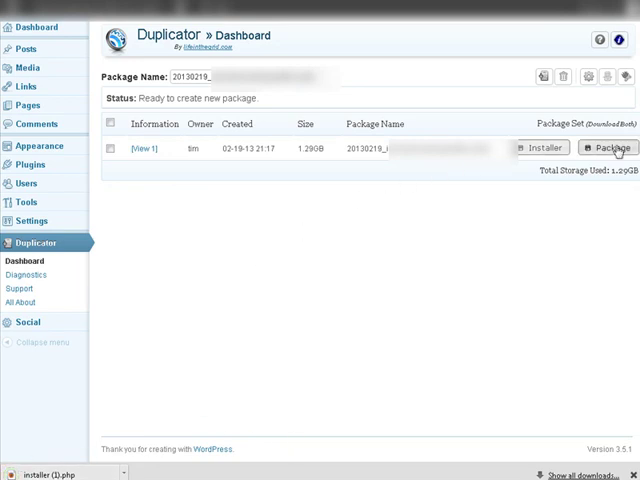
pyautogui.click(608, 148)
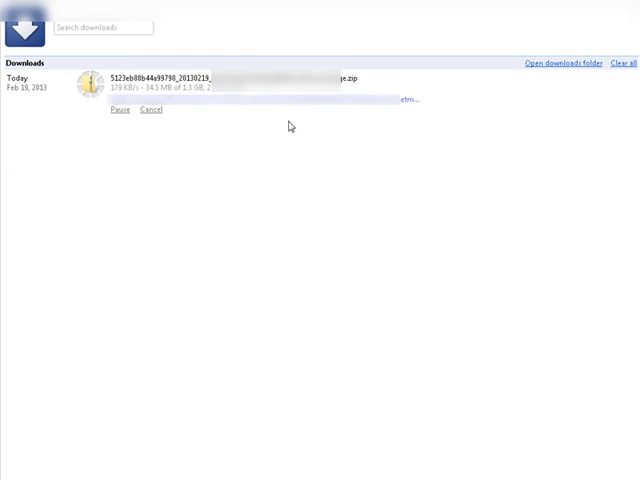
pyautogui.moveTo(208, 164)
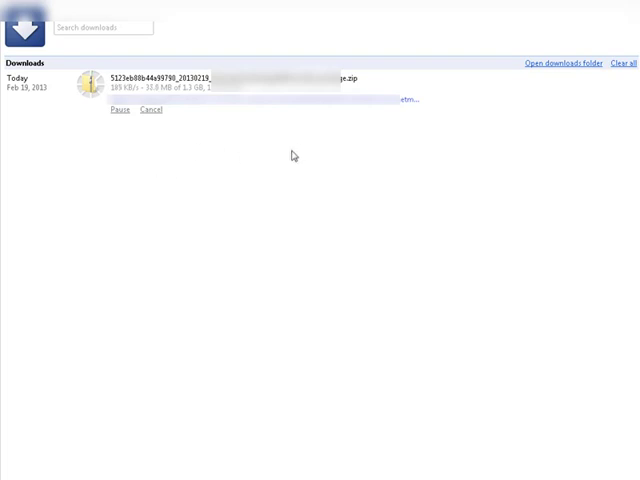
pyautogui.moveTo(166, 170)
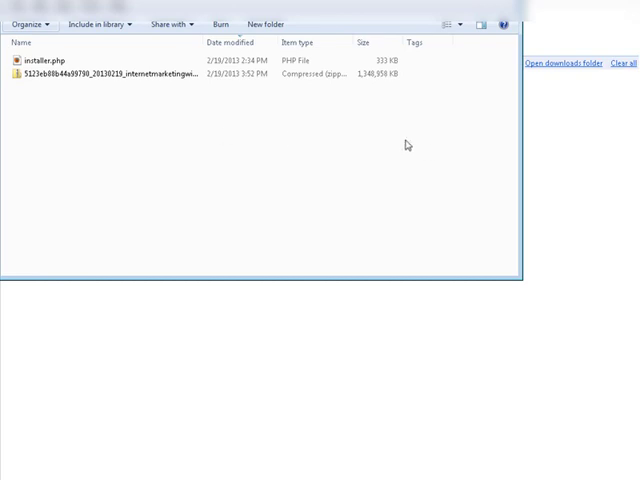
pyautogui.moveTo(402, 148)
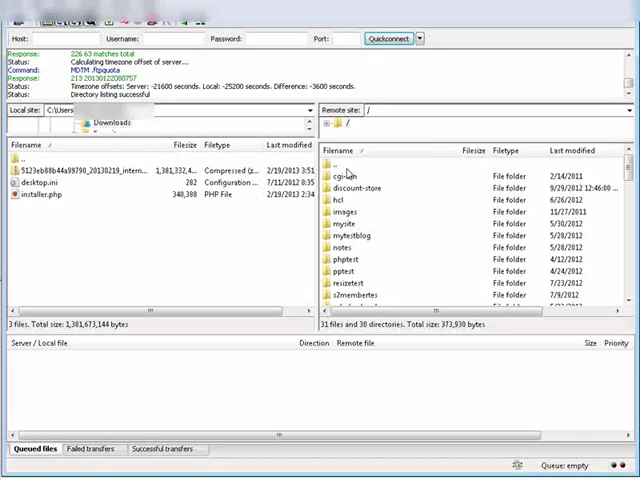
# Step: Create a new empty 'testblog' folder in the server's root via FileZilla and move to cPanel
pyautogui.click(350, 164)
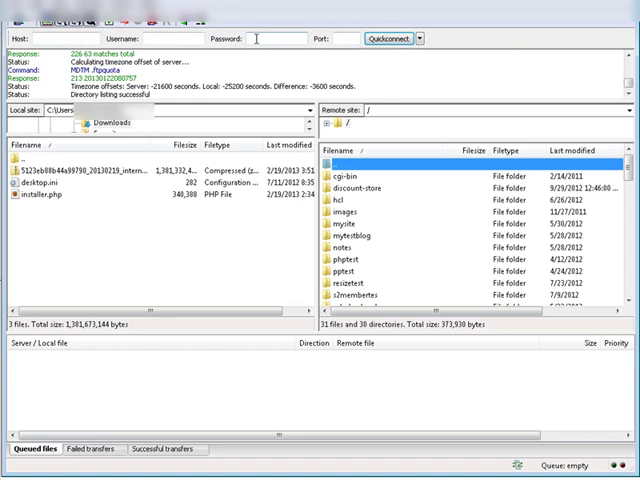
pyautogui.rightClick(380, 164)
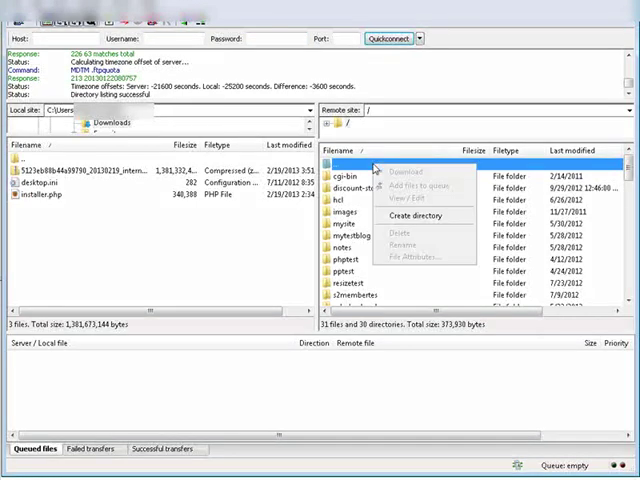
pyautogui.click(400, 216)
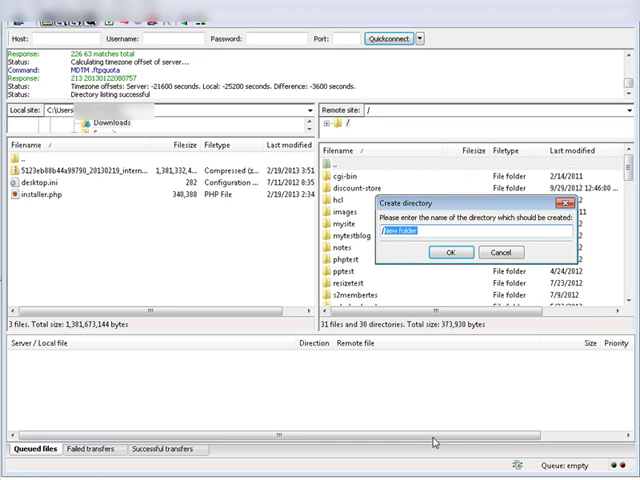
pyautogui.click(450, 252)
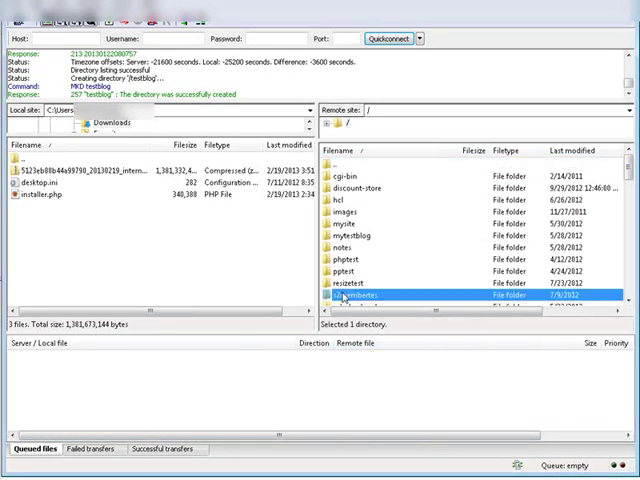
pyautogui.scroll(-3)
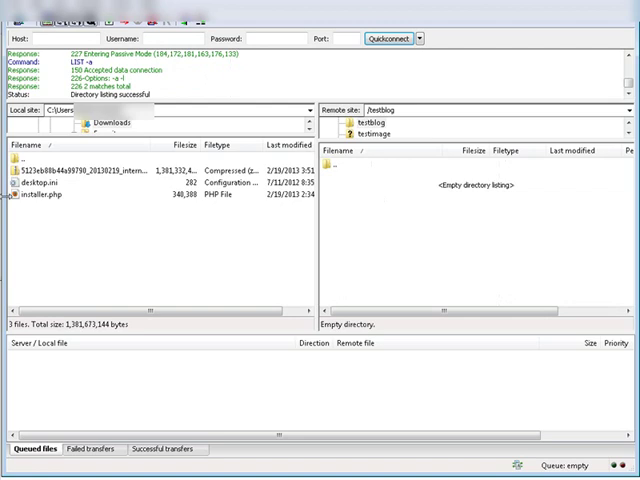
pyautogui.click(60, 196)
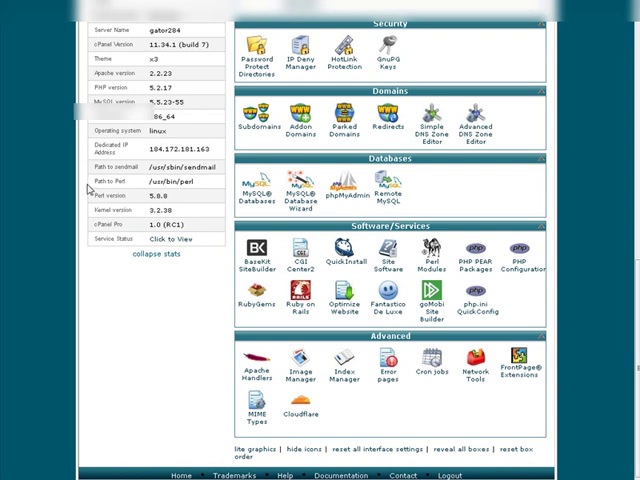
pyautogui.moveTo(276, 120)
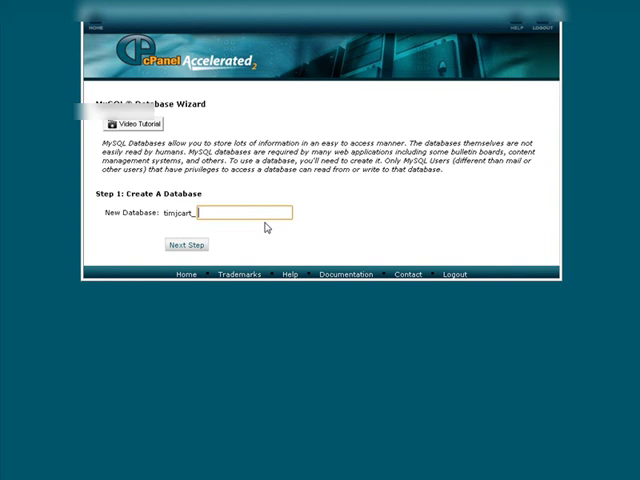
# Step: Enter 'testblog' as the new database name in the MySQL Database Wizard
pyautogui.write('testb')
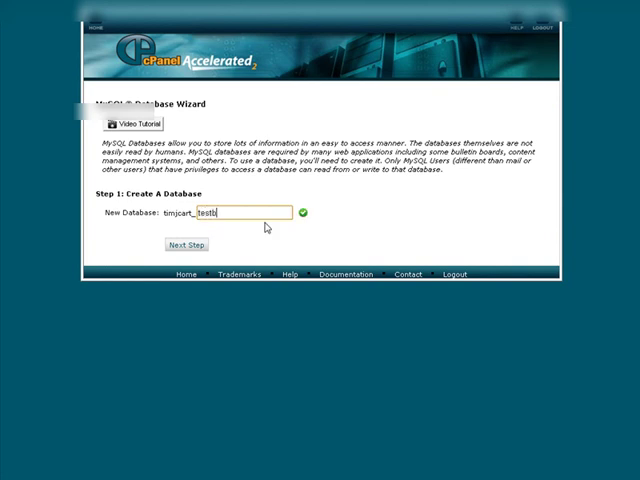
pyautogui.write('log')
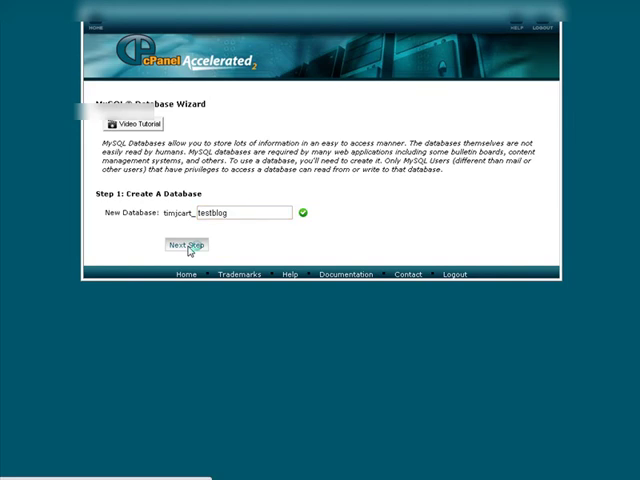
# Step: Create the timjcart_testblog database, name the user and apply a generated, copied password
pyautogui.click(184, 244)
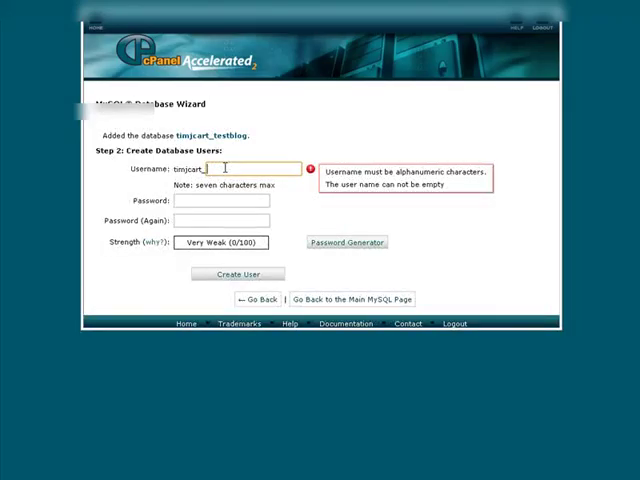
pyautogui.write('testblo')
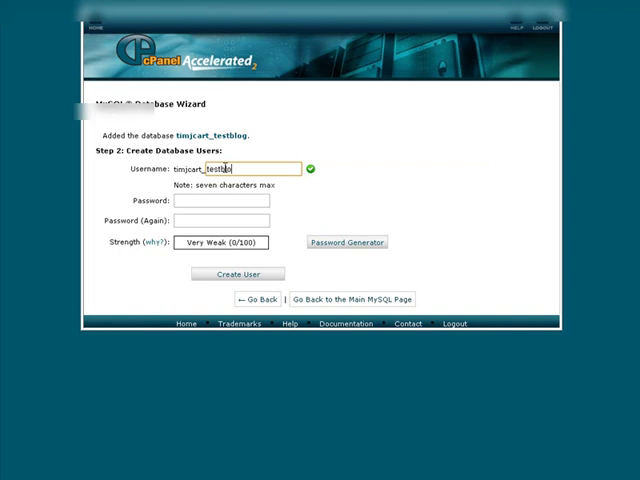
pyautogui.click(228, 200)
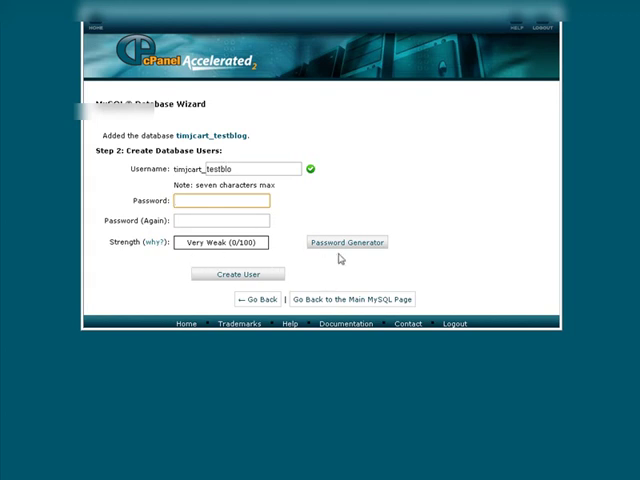
pyautogui.click(348, 242)
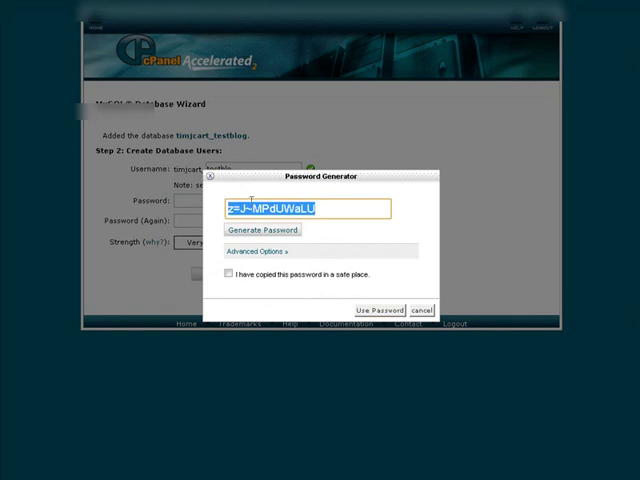
pyautogui.rightClick(300, 208)
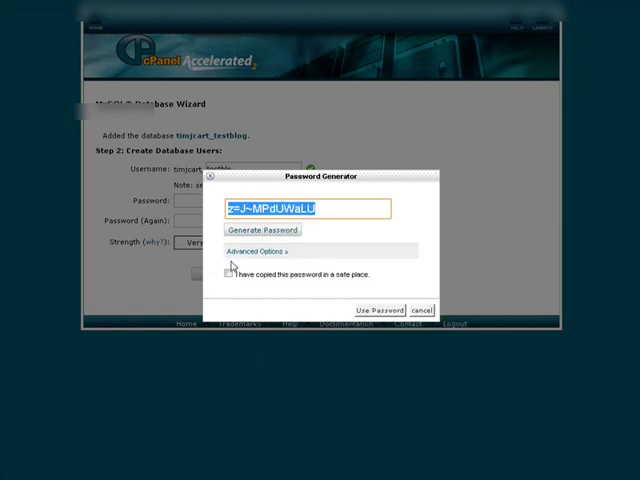
pyautogui.click(228, 276)
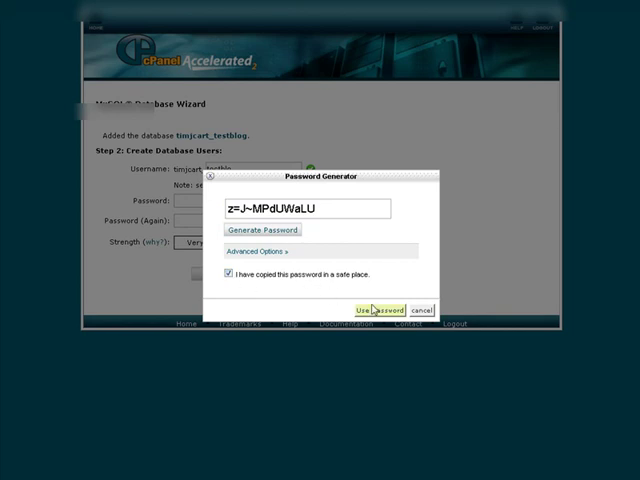
pyautogui.click(376, 308)
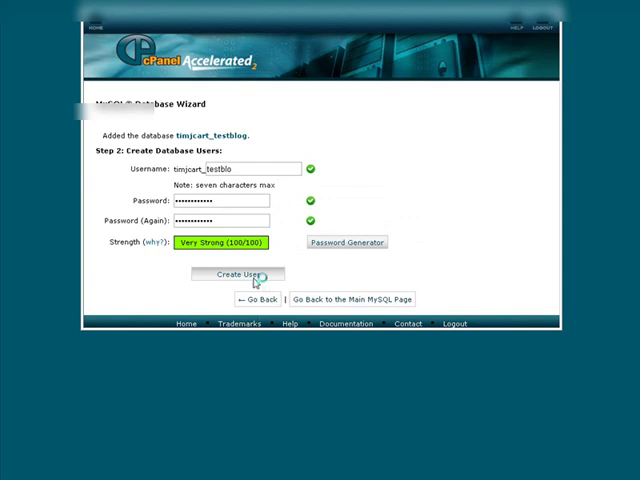
# Step: Create user timjcart_testblo and add it to the testblog database with all privileges
pyautogui.click(240, 276)
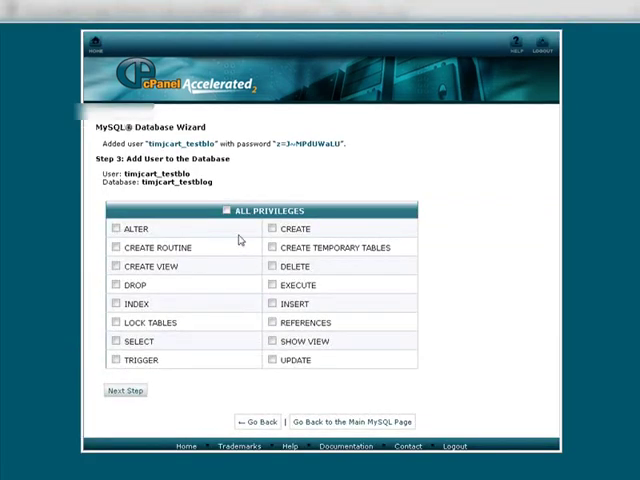
pyautogui.click(226, 210)
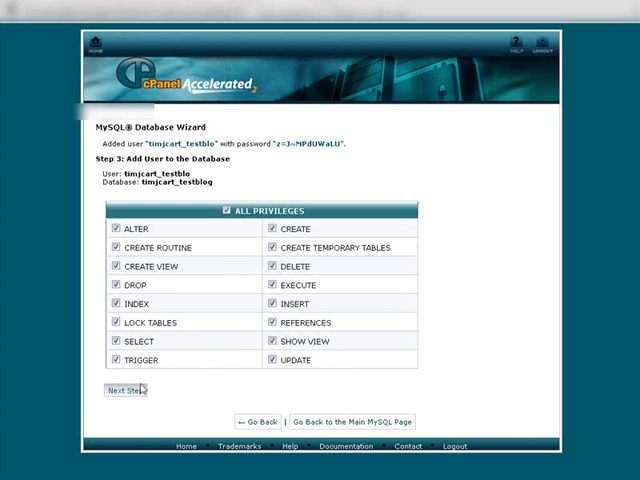
pyautogui.click(122, 390)
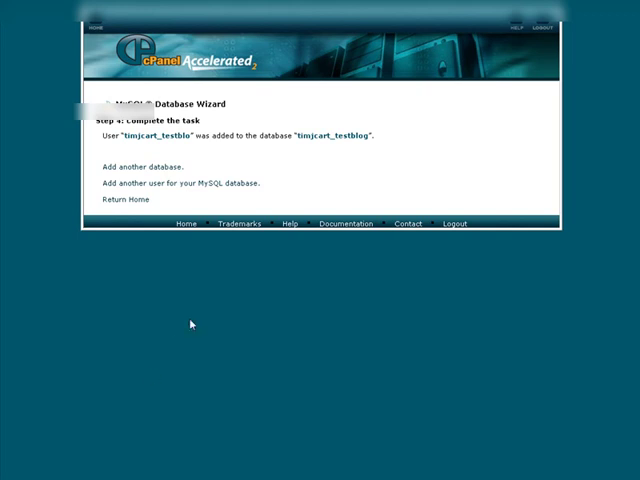
pyautogui.moveTo(92, 396)
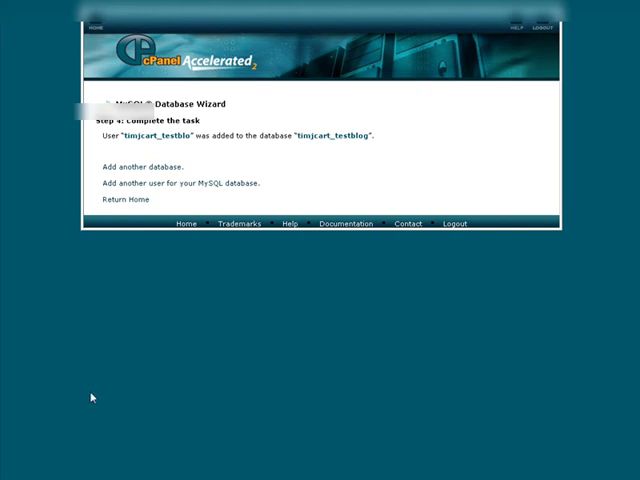
pyautogui.moveTo(270, 358)
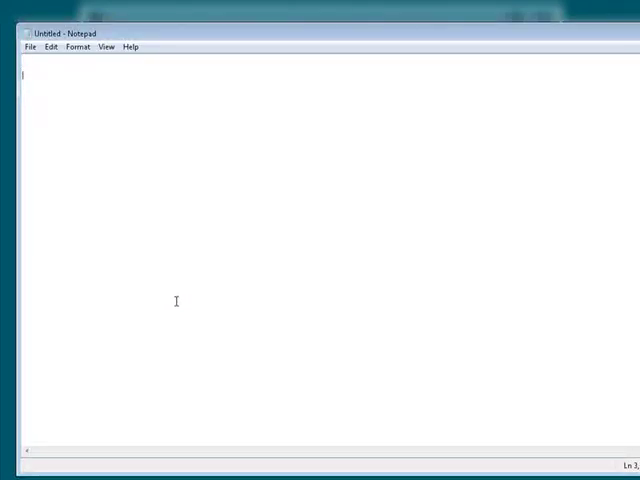
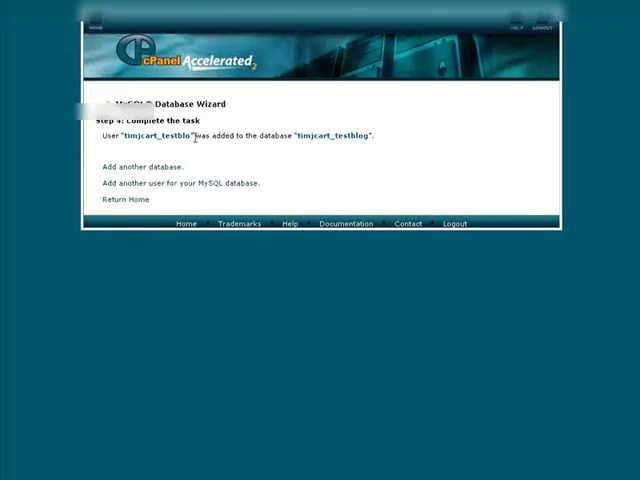
pyautogui.doubleClick(176, 136)
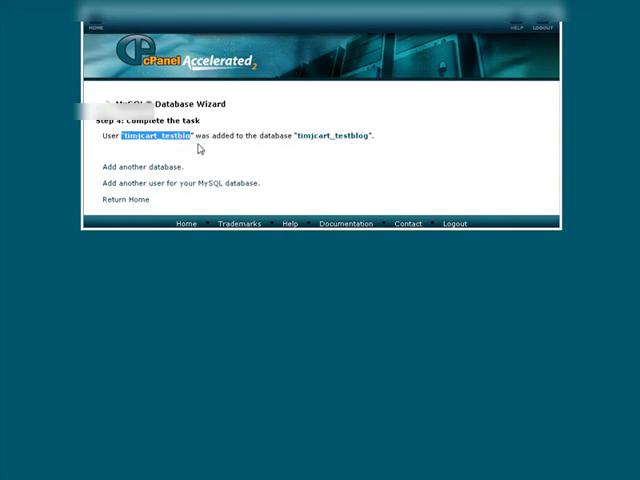
pyautogui.moveTo(200, 148)
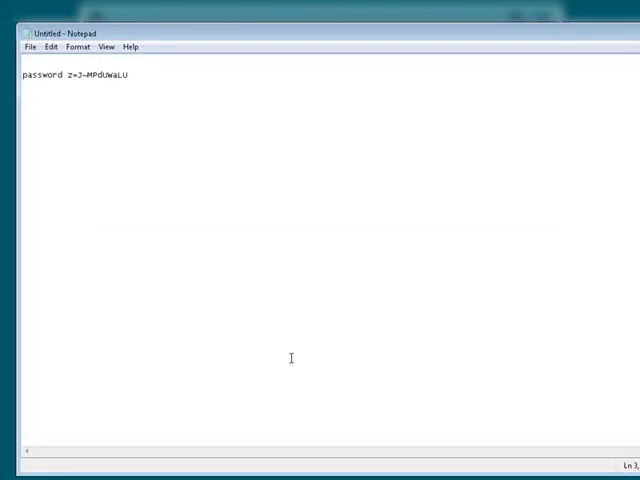
pyautogui.write('user')
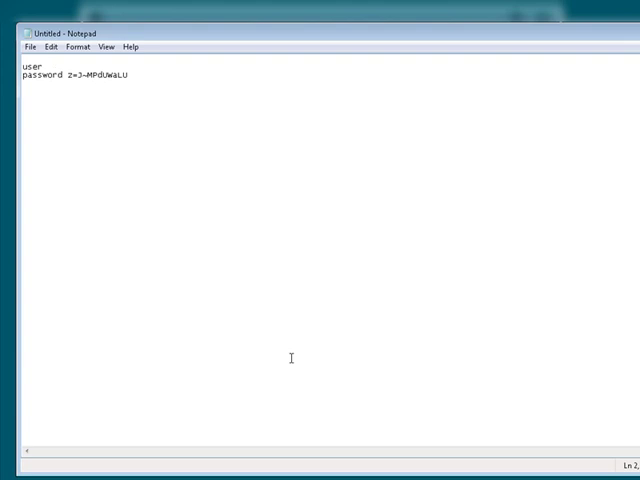
pyautogui.write('"timjcart_testblo')
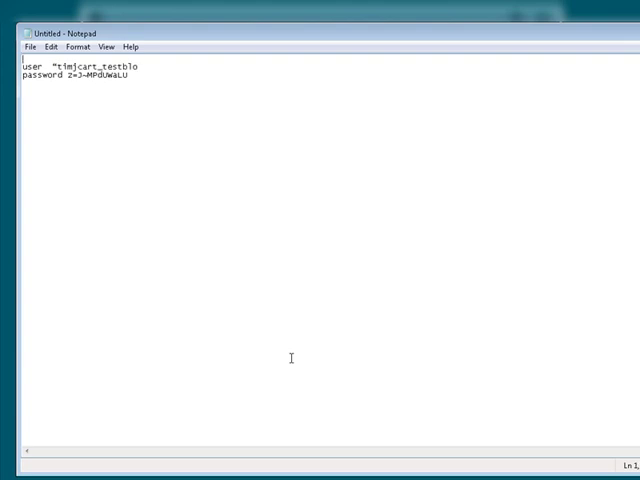
# Step: Copy the database name and add a 'db' line with timjcart_testblog to the note
pyautogui.write('db')
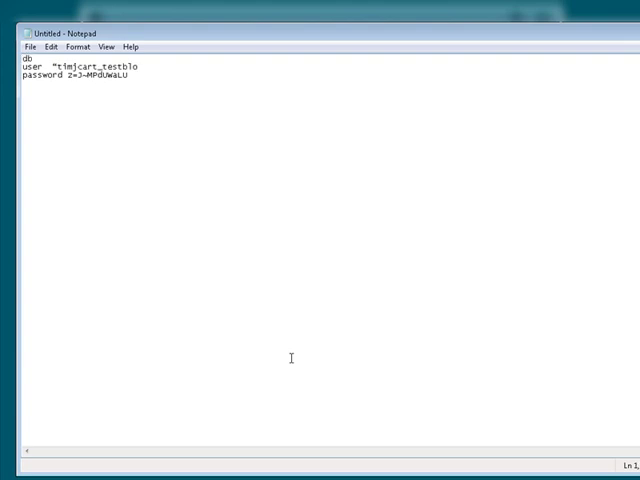
pyautogui.moveTo(54, 284)
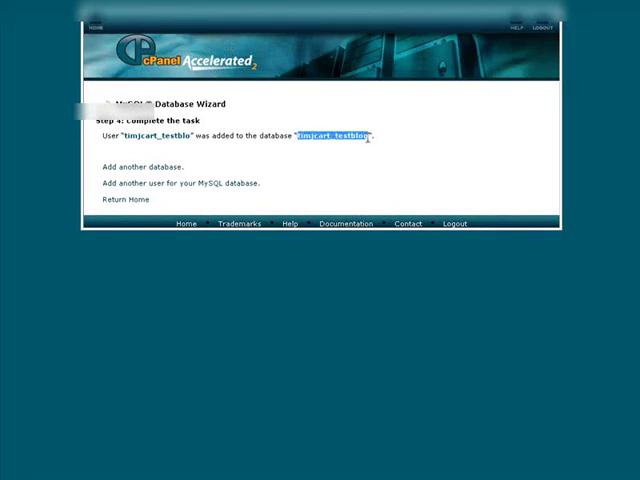
pyautogui.rightClick(340, 136)
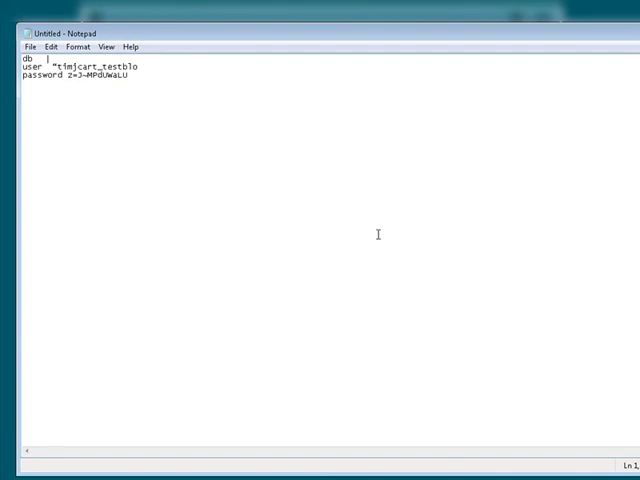
pyautogui.write('timjcart_testblog')
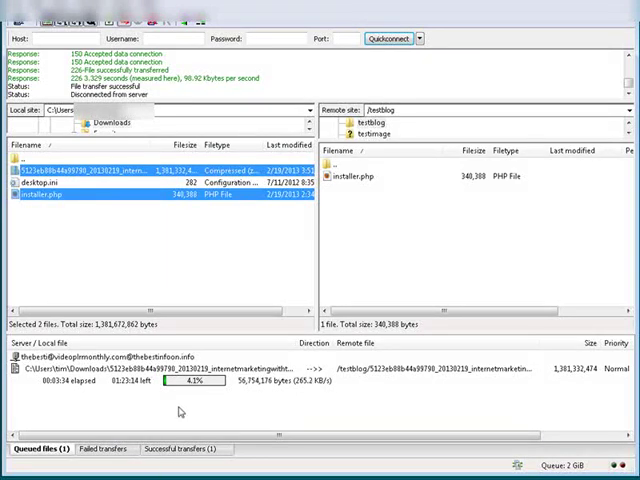
pyautogui.moveTo(304, 404)
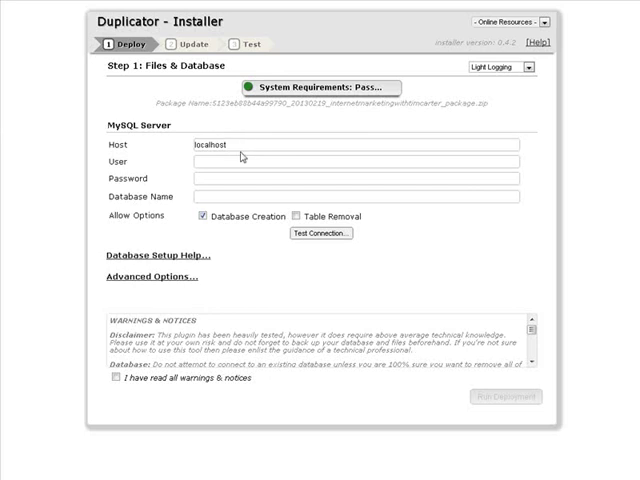
pyautogui.moveTo(244, 156)
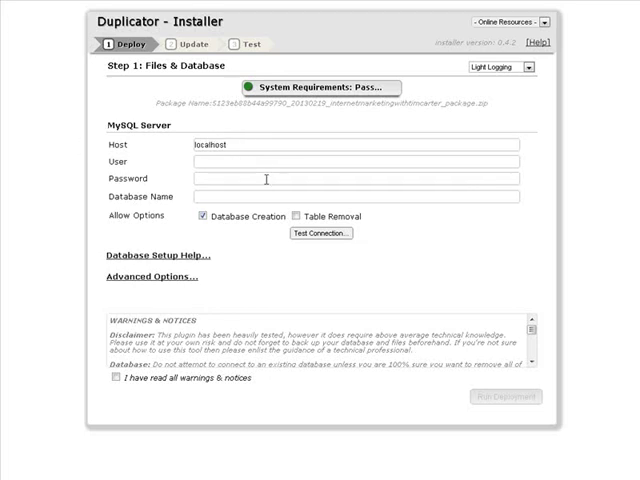
pyautogui.moveTo(176, 148)
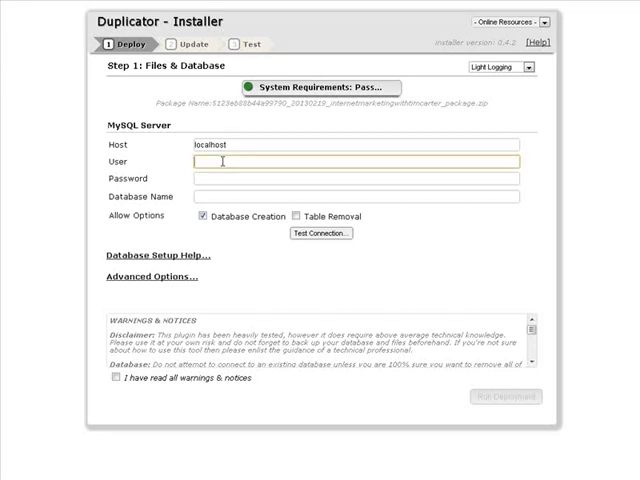
pyautogui.moveTo(148, 148)
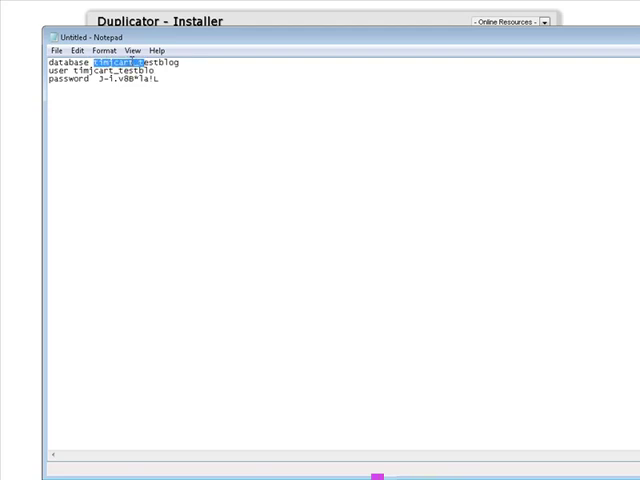
# Step: Paste the database name from the notes into the installer and copy the password next
pyautogui.rightClick(130, 64)
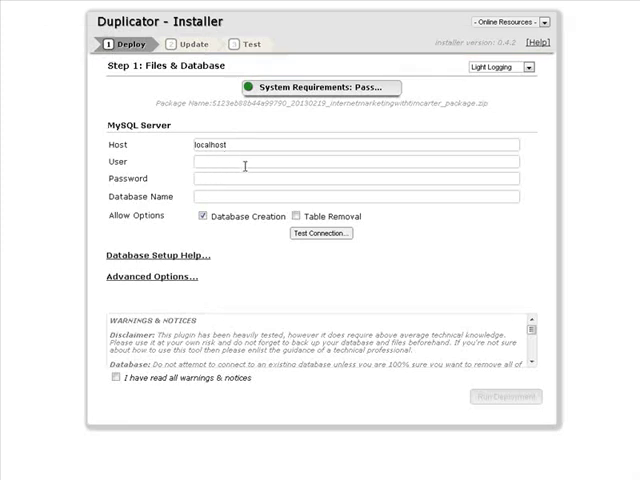
pyautogui.rightClick(210, 196)
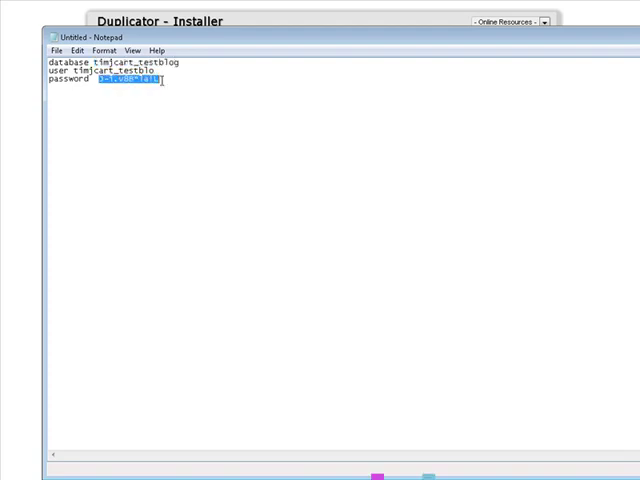
pyautogui.rightClick(130, 84)
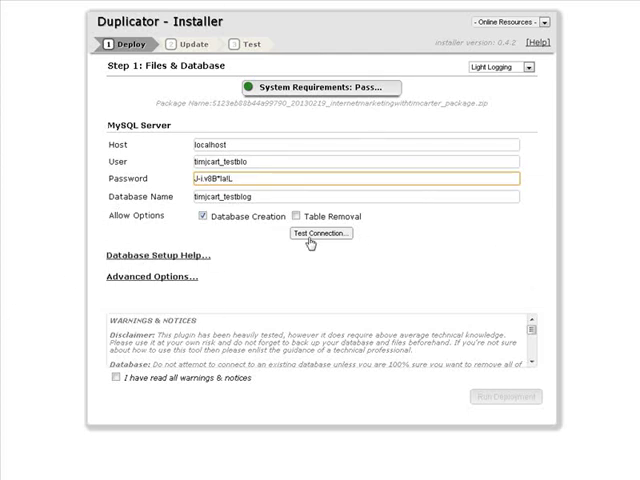
pyautogui.moveTo(328, 252)
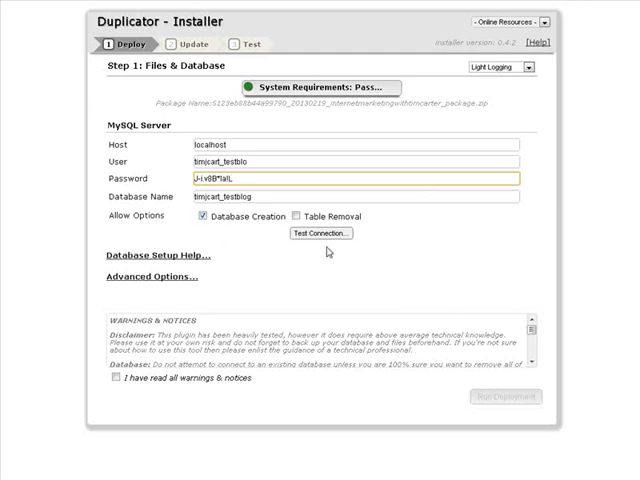
# Step: Test the database connection successfully, acknowledge the warnings, and confirm running the deployment
pyautogui.click(320, 232)
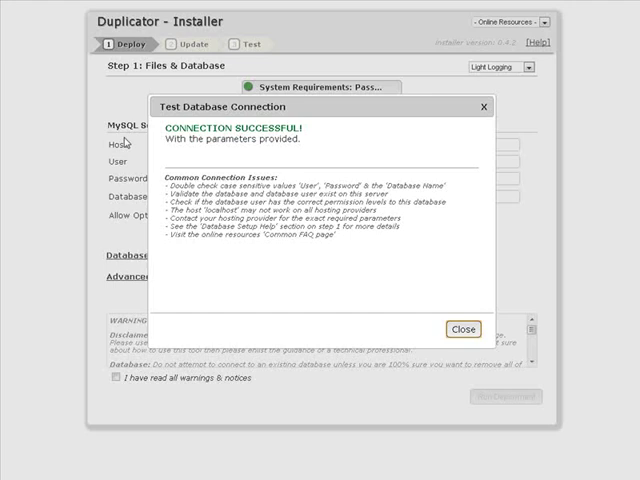
pyautogui.moveTo(464, 328)
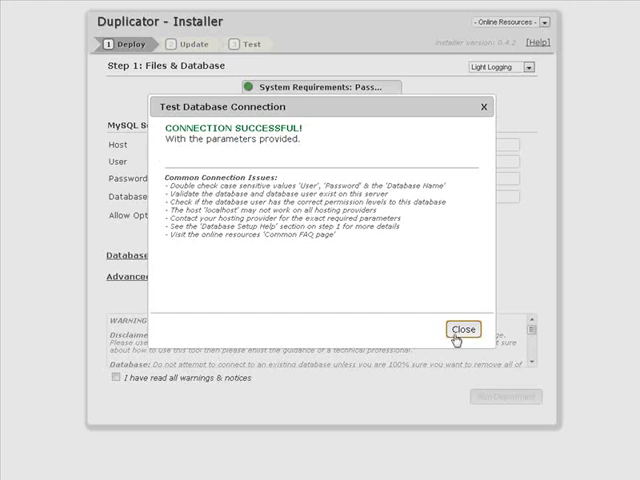
pyautogui.click(464, 328)
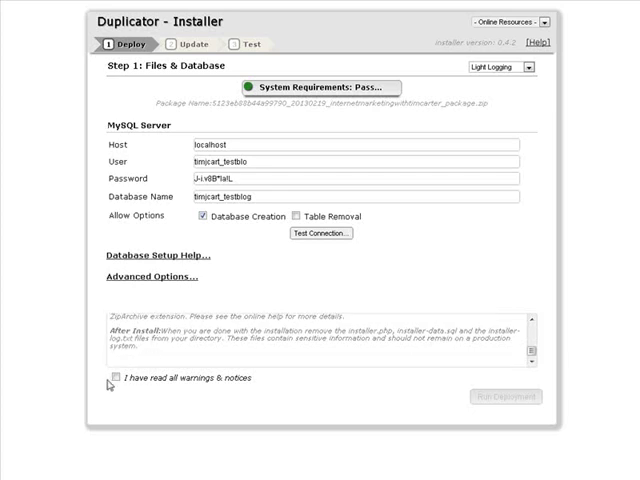
pyautogui.click(112, 378)
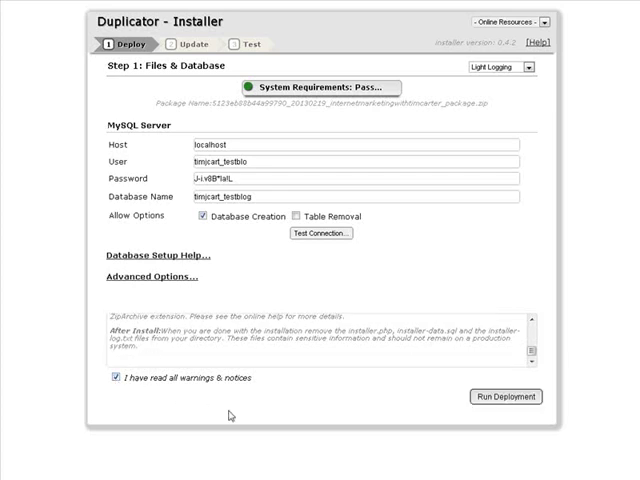
pyautogui.moveTo(492, 400)
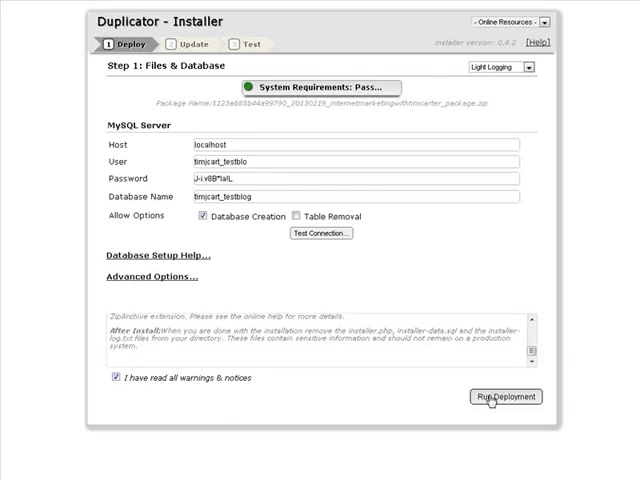
pyautogui.click(504, 396)
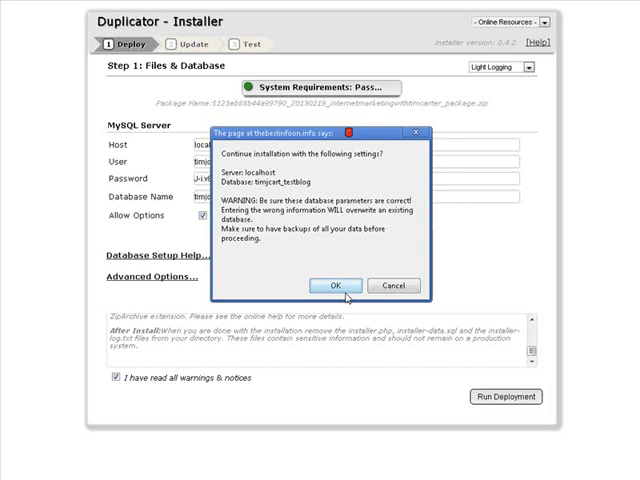
pyautogui.click(336, 284)
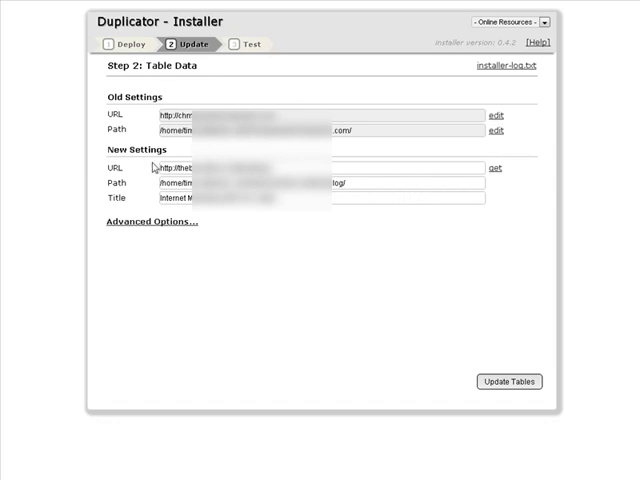
pyautogui.moveTo(154, 168)
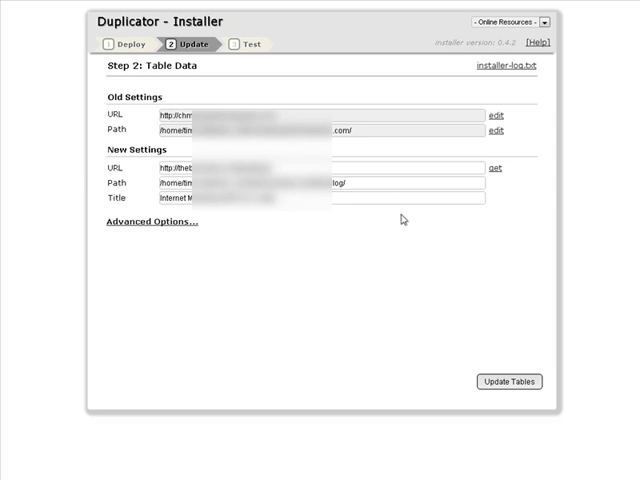
pyautogui.moveTo(168, 228)
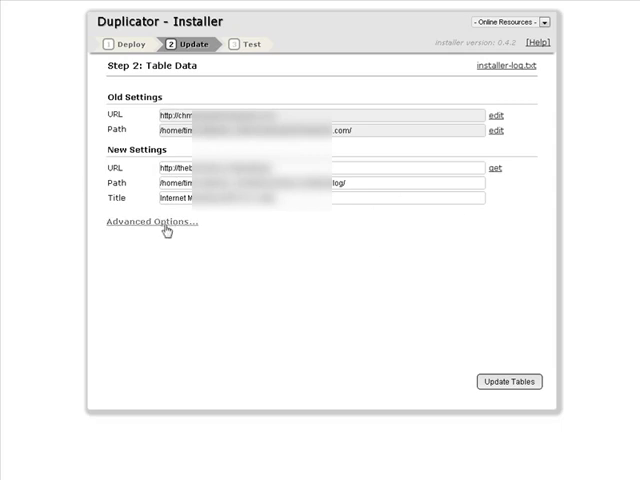
# Step: Expand Advanced Options on Step 2 Table Data and run Update Tables
pyautogui.click(152, 220)
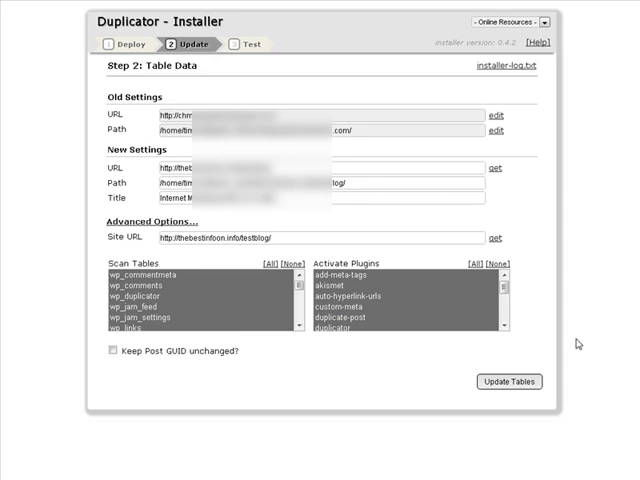
pyautogui.click(508, 380)
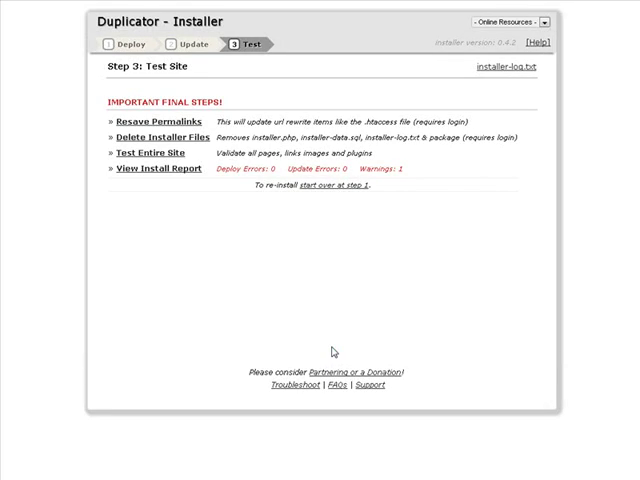
pyautogui.moveTo(158, 120)
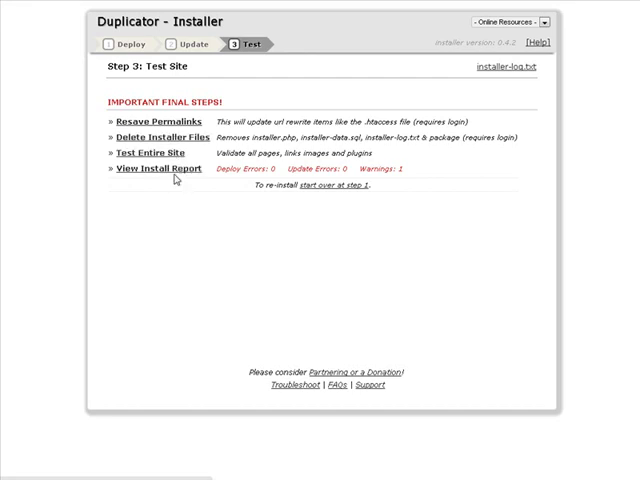
pyautogui.moveTo(308, 284)
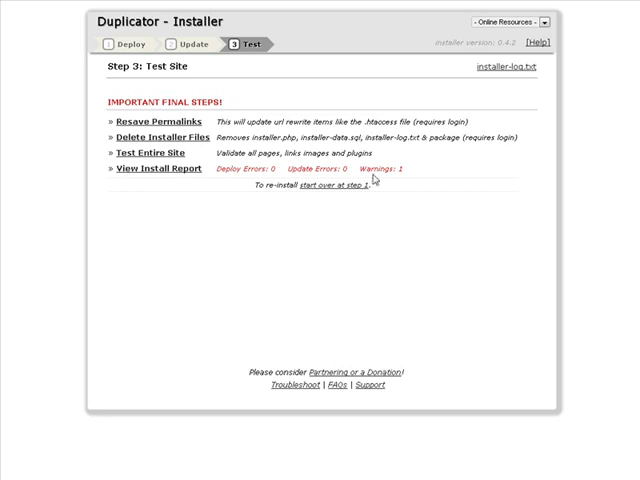
# Step: View the install report and inspect its General Warnings section
pyautogui.click(152, 168)
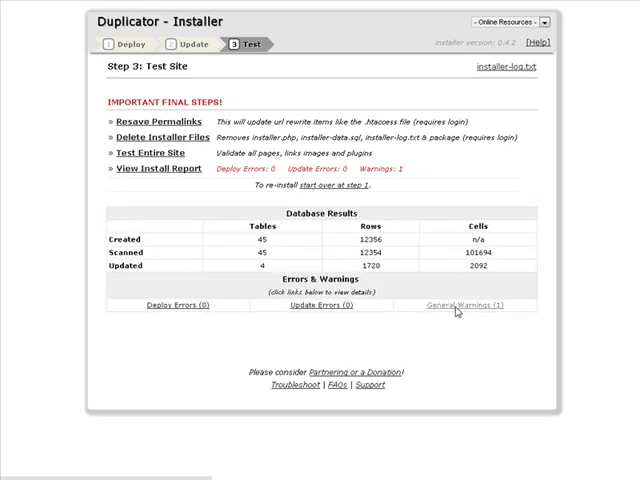
pyautogui.click(464, 304)
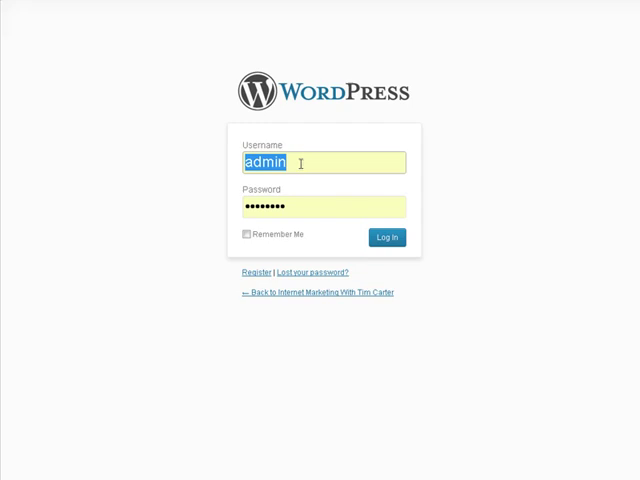
# Step: Log in to the migrated site and save changes under Settings > Permalinks
pyautogui.click(386, 236)
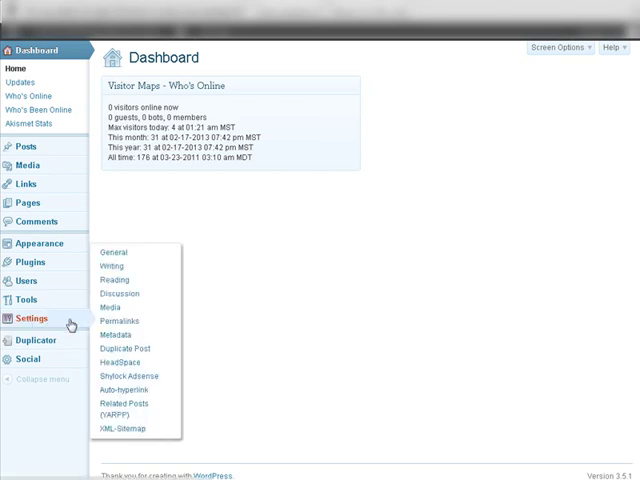
pyautogui.click(120, 320)
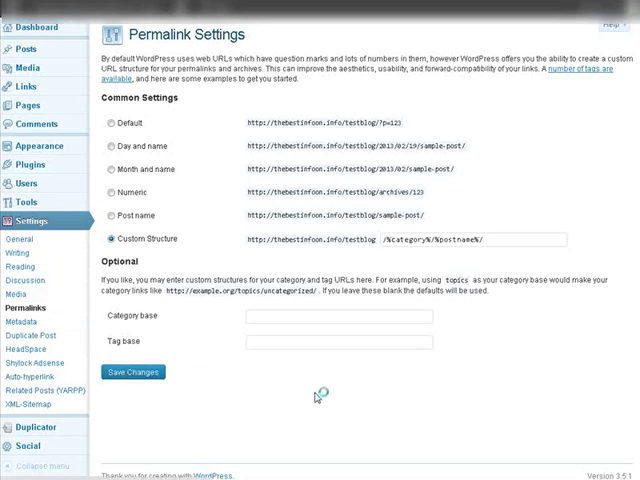
pyautogui.click(132, 372)
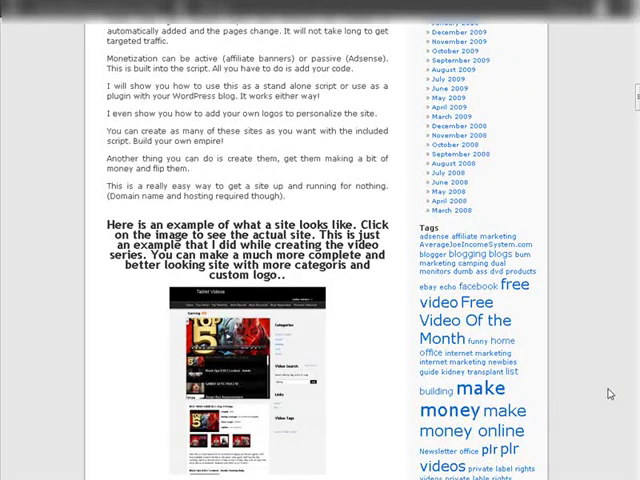
pyautogui.moveTo(464, 156)
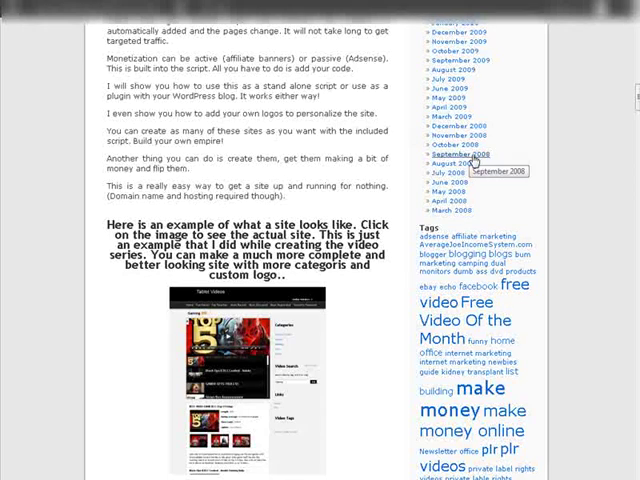